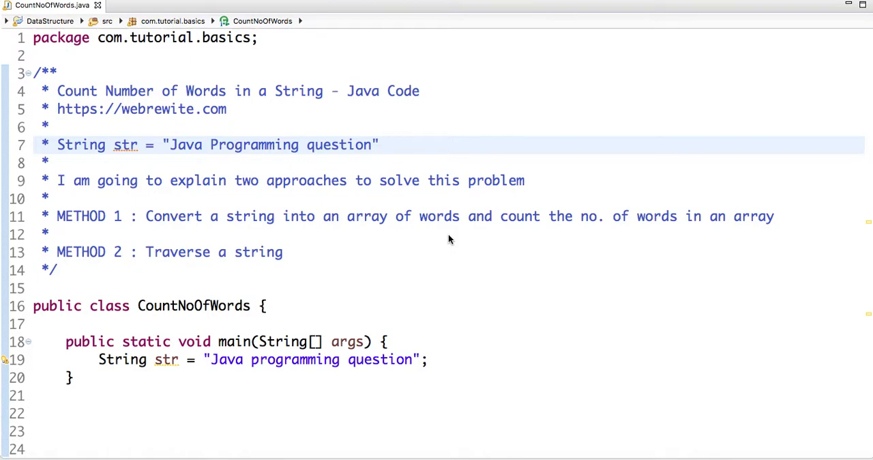
pyautogui.moveTo(443, 191)
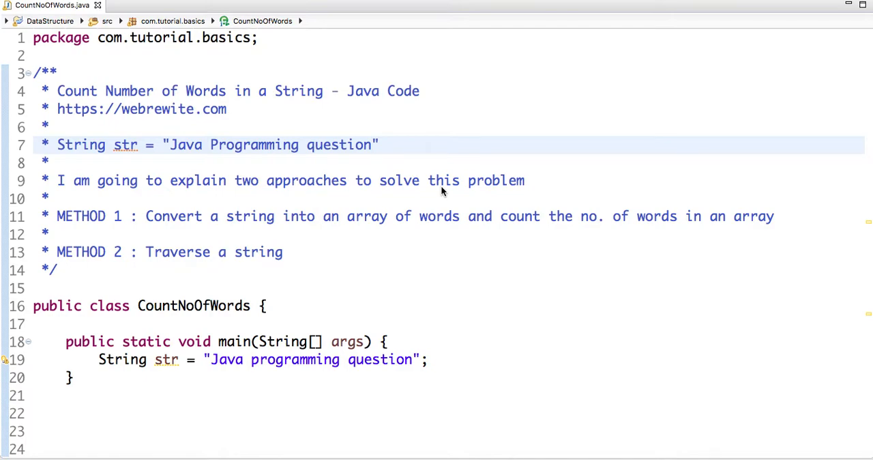
pyautogui.moveTo(359, 53)
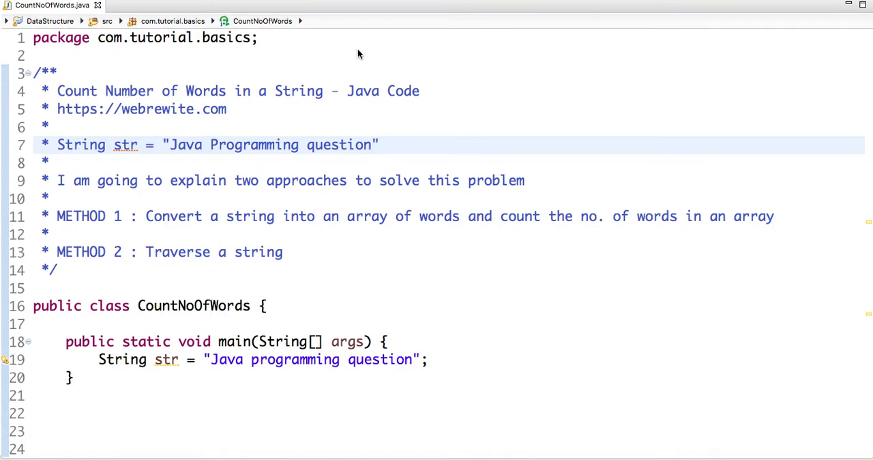
pyautogui.moveTo(198, 155)
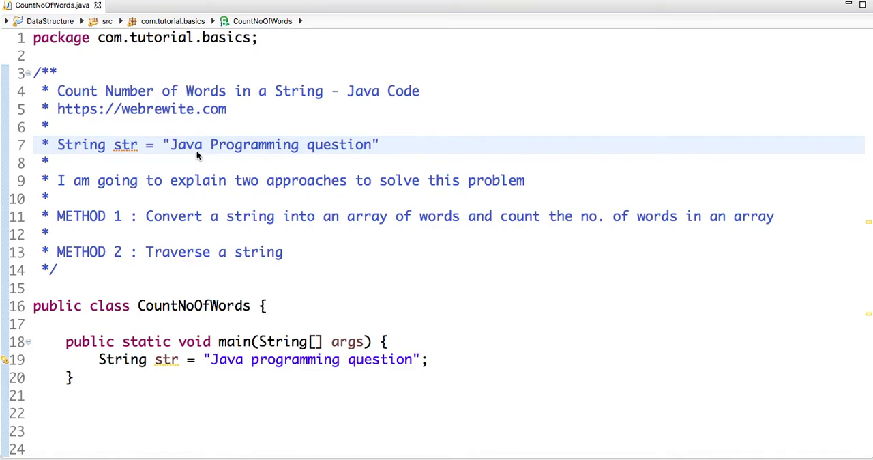
pyautogui.moveTo(303, 151)
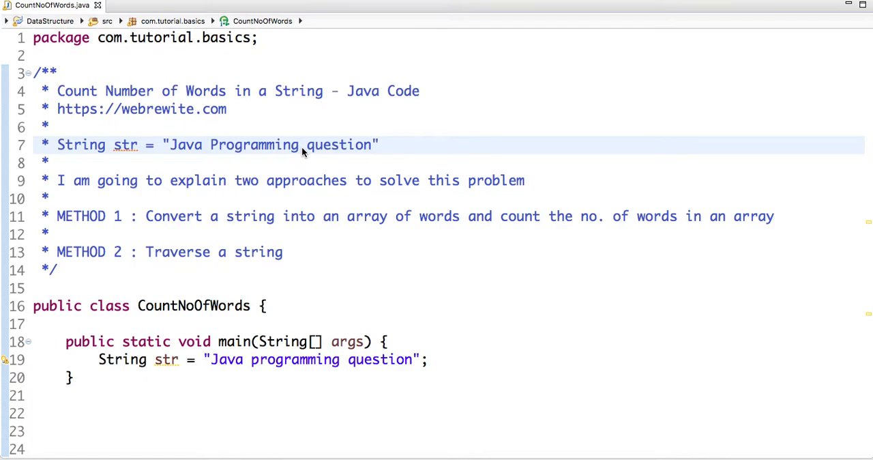
pyautogui.moveTo(317, 144)
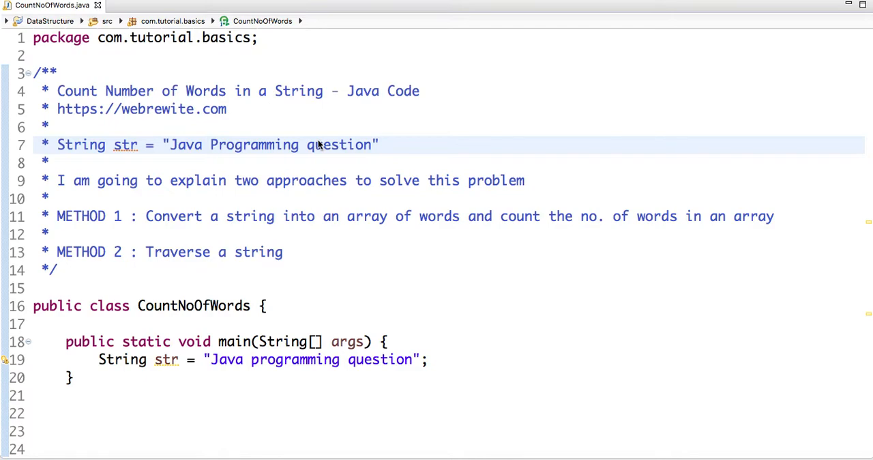
pyautogui.moveTo(488, 359)
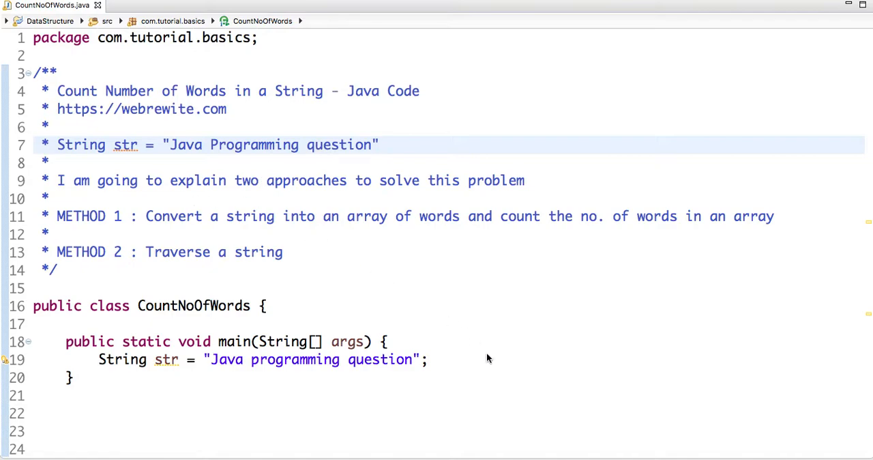
# Step: On line 20, print str.split(" ").length with System.out.println
pyautogui.write('s')
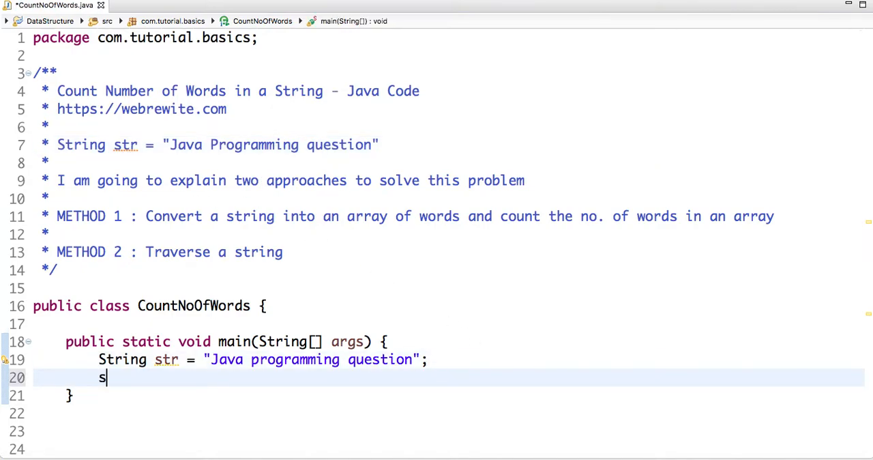
pyautogui.write('tr.s')
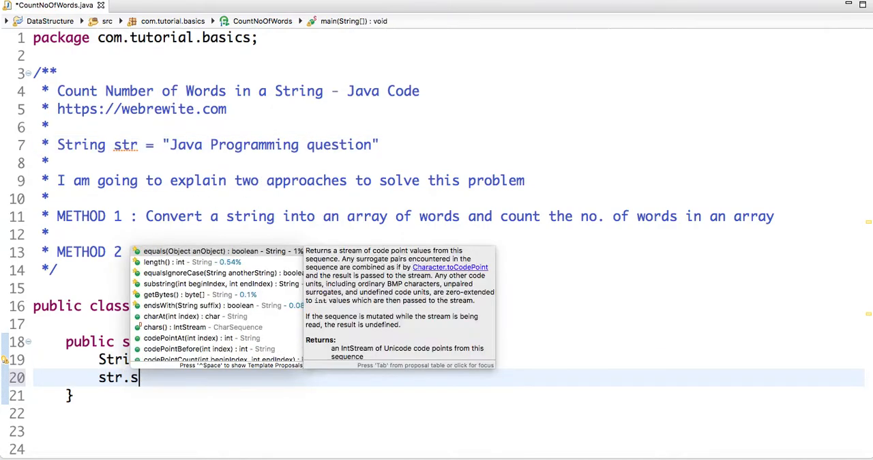
pyautogui.write('plit("')
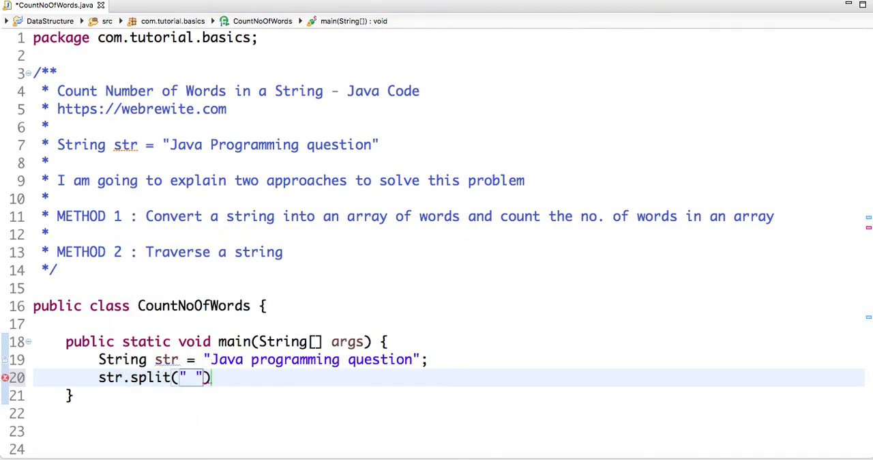
pyautogui.write('.length;')
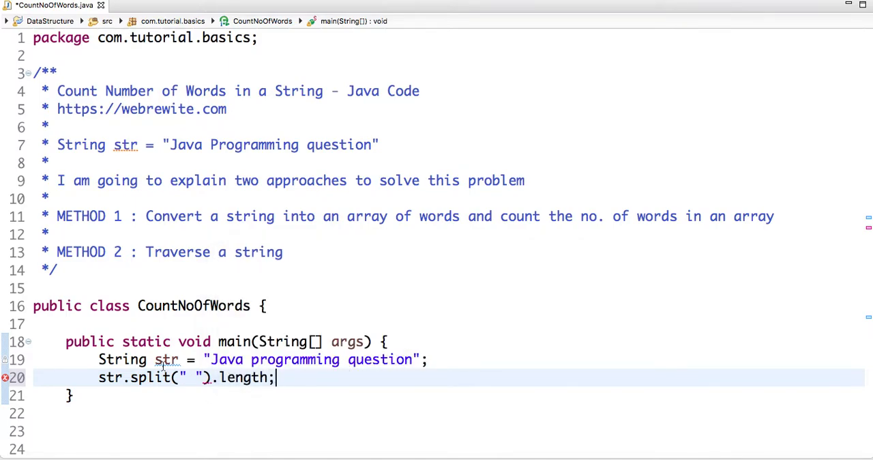
pyautogui.write('System.')
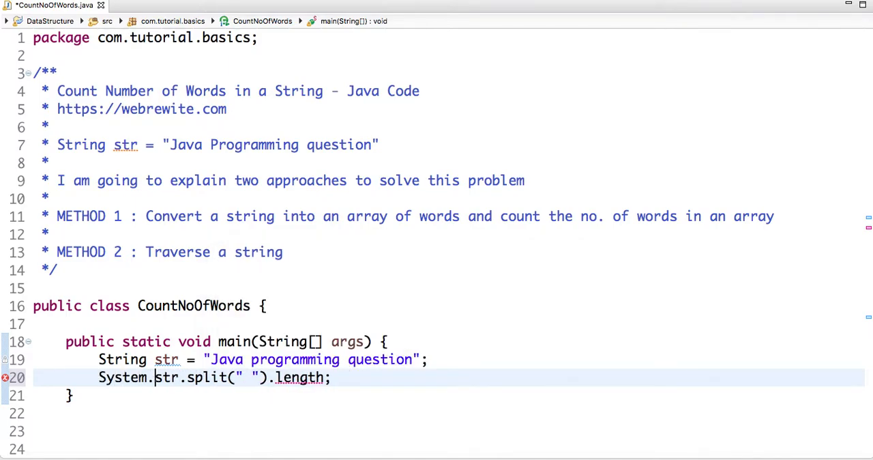
pyautogui.write('out.println(')
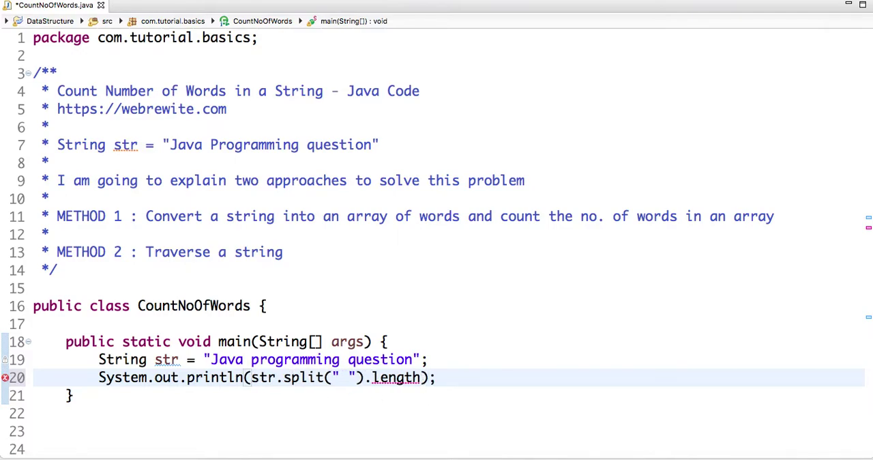
pyautogui.rightClick(266, 378)
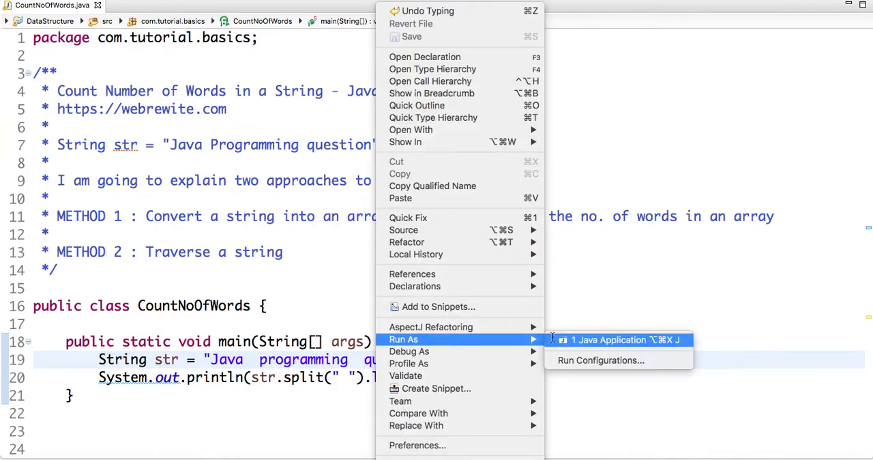
# Step: Run the class as a Java Application
pyautogui.click(608, 339)
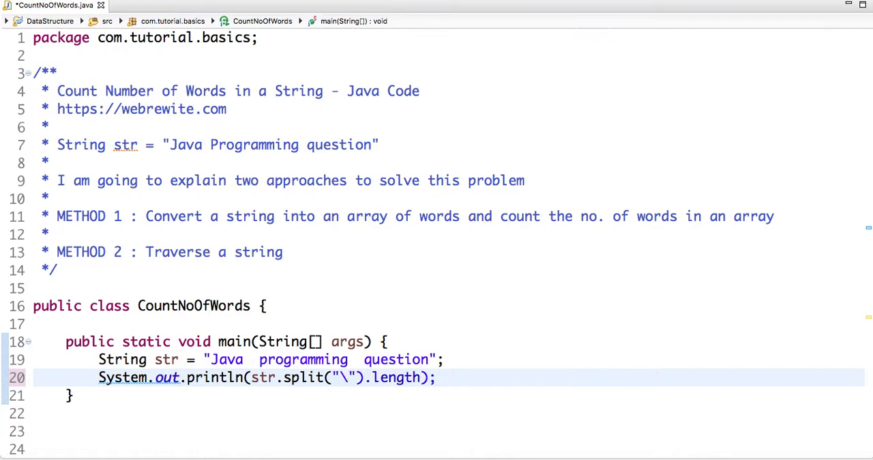
# Step: Change the split delimiter to "\\s+", save the file, and run the program again
pyautogui.write('\\')
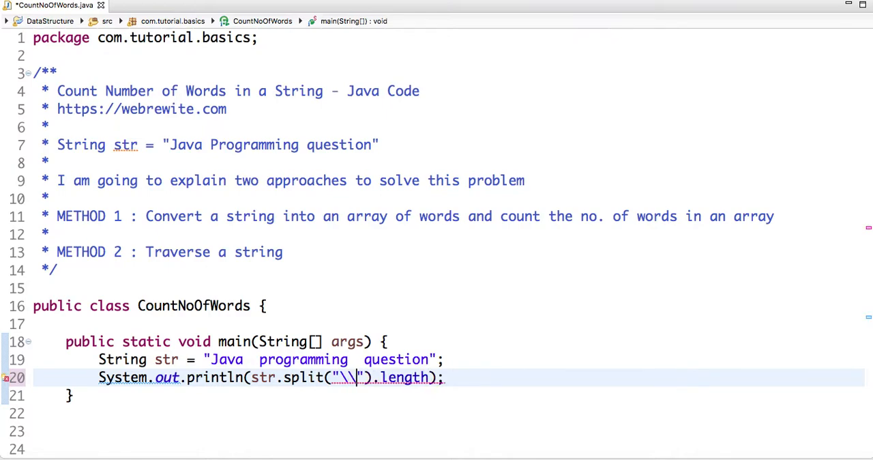
pyautogui.write('s')
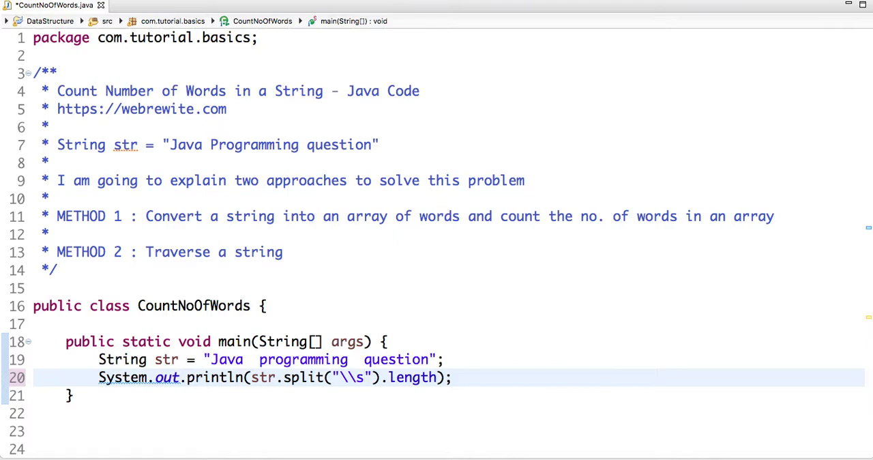
pyautogui.write('+')
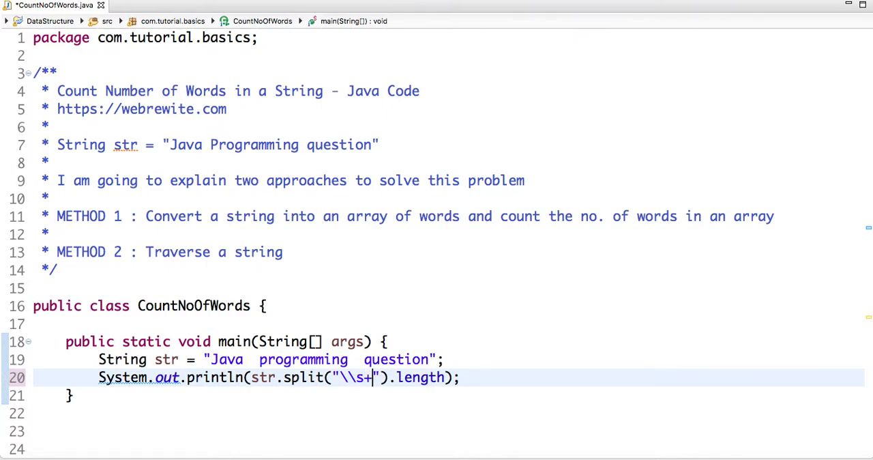
pyautogui.moveTo(376, 375)
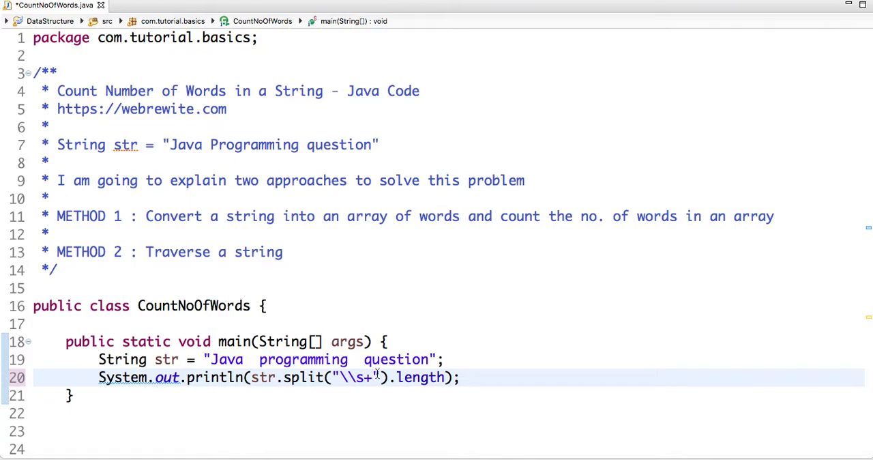
pyautogui.press('BackSpace')
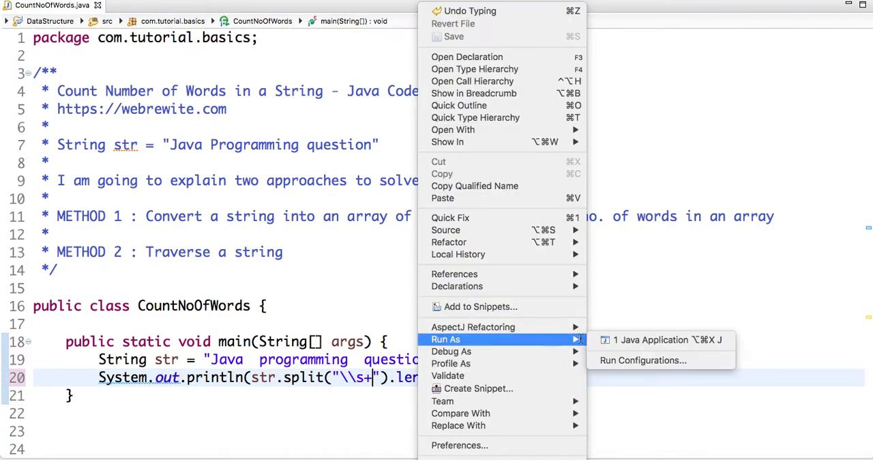
pyautogui.click(650, 340)
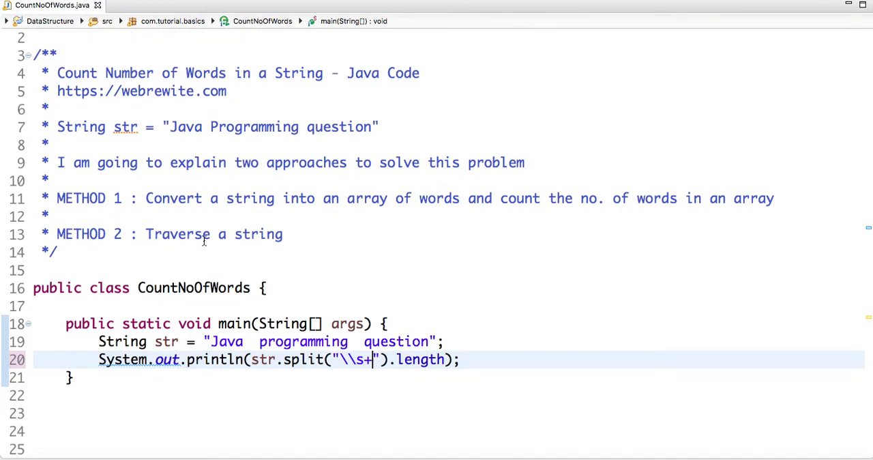
pyautogui.moveTo(204, 234)
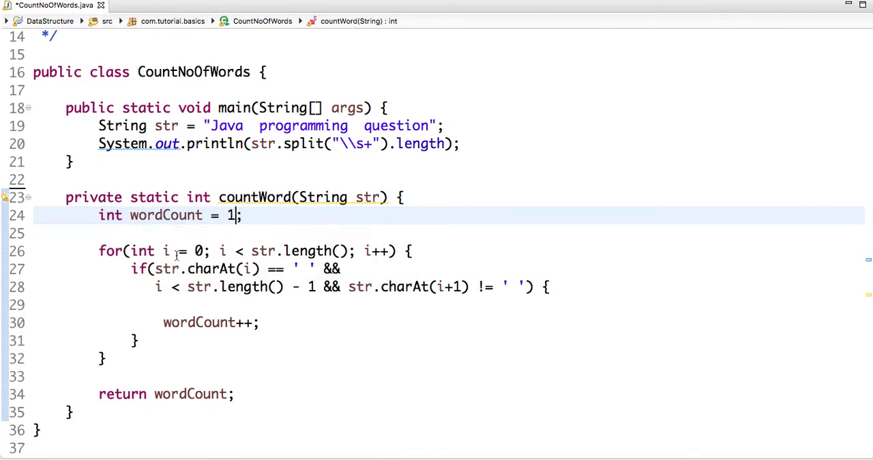
pyautogui.moveTo(166, 250)
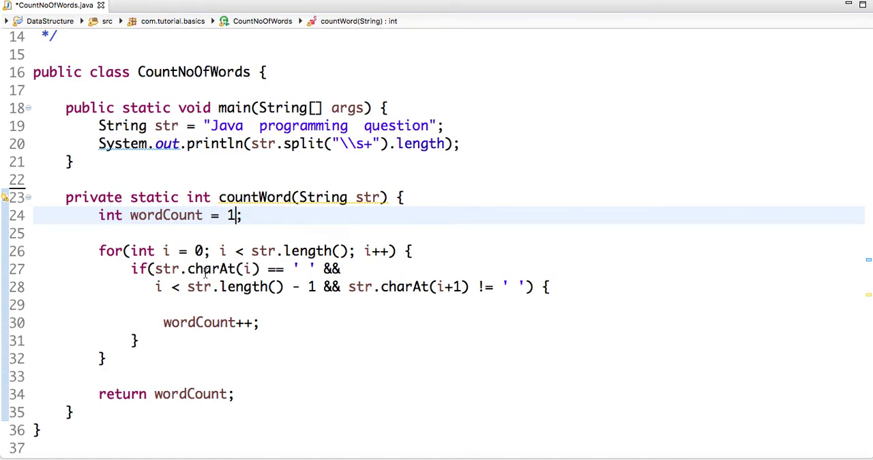
pyautogui.moveTo(275, 269)
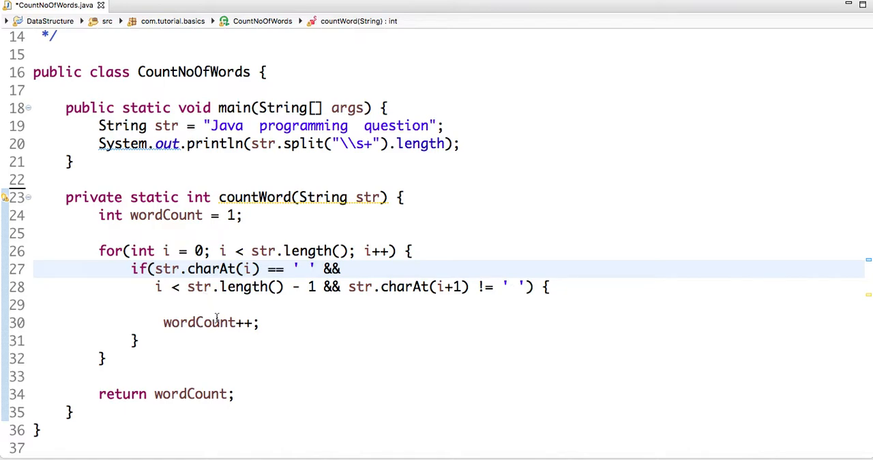
pyautogui.moveTo(214, 322)
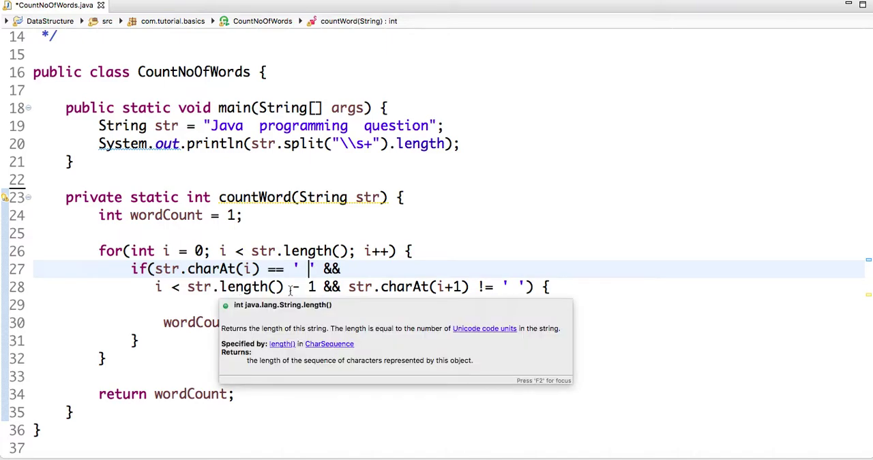
# Step: Write private static int countWord(String str), counting spaces followed by non-space characters
pyautogui.click(156, 287)
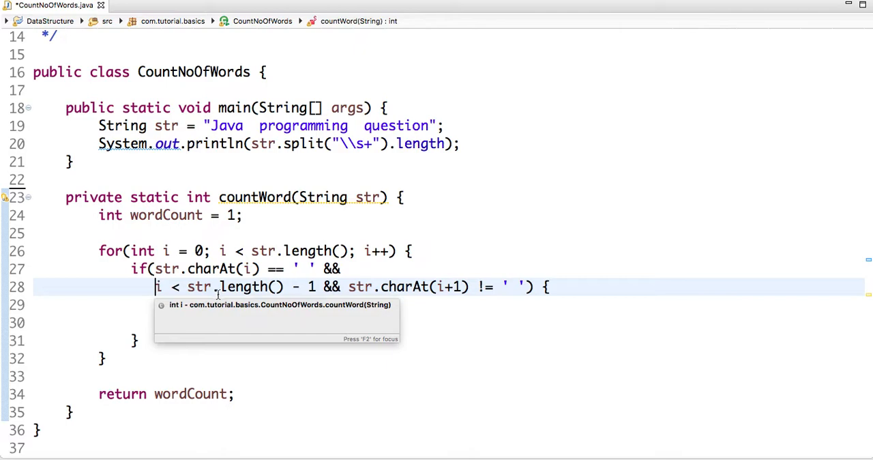
pyautogui.moveTo(297, 286)
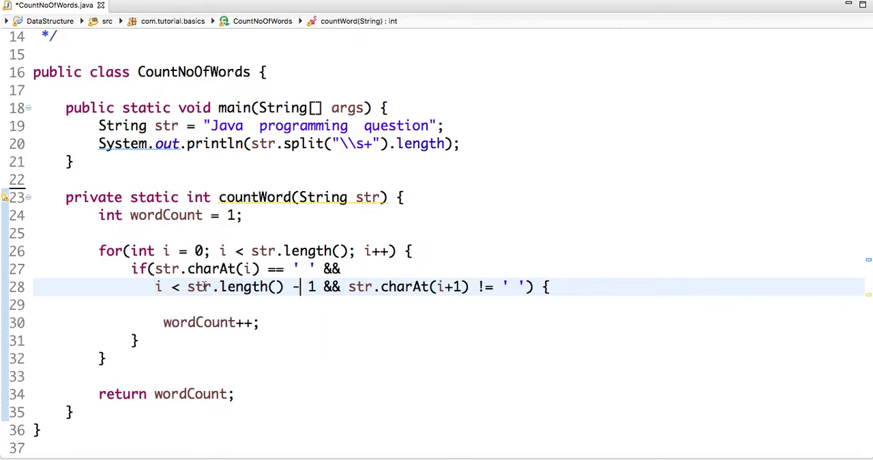
pyautogui.moveTo(200, 287)
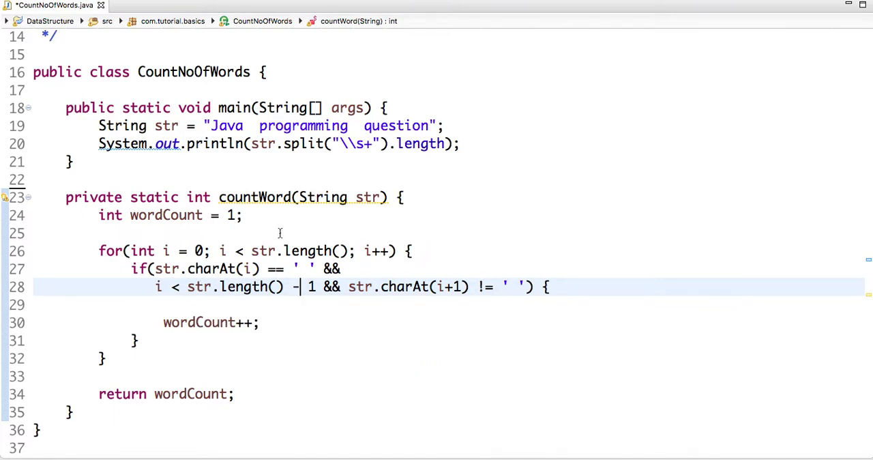
pyautogui.scroll(3)
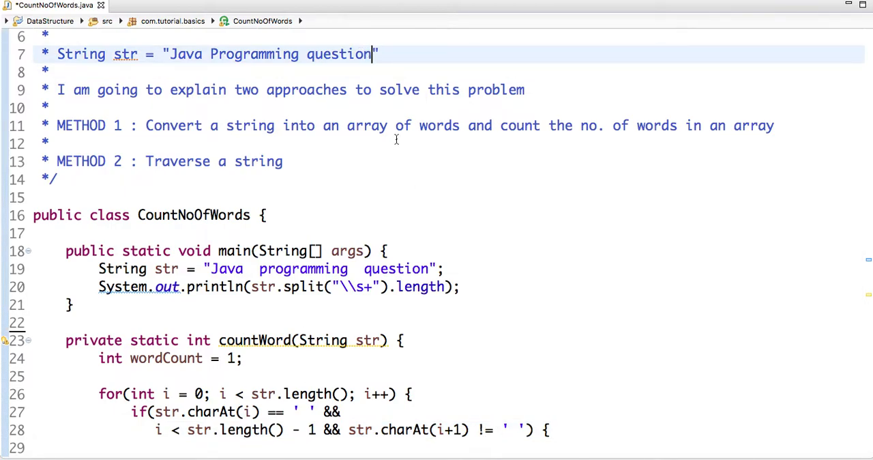
pyautogui.moveTo(391, 50)
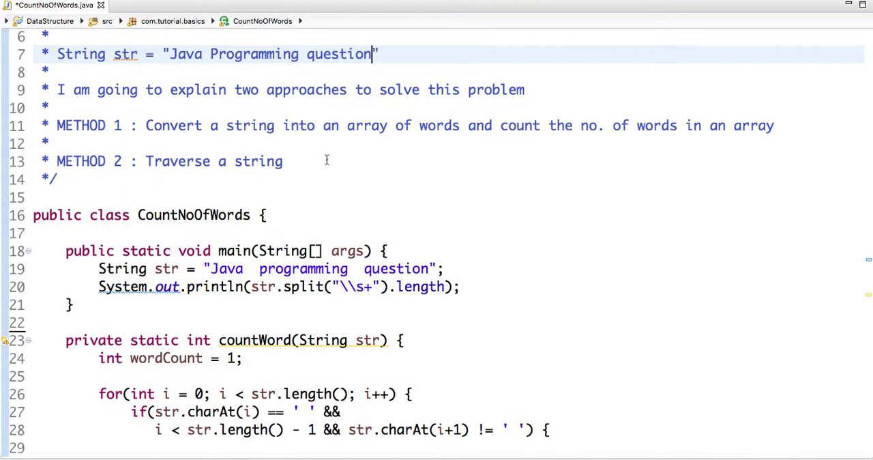
pyautogui.scroll(-3)
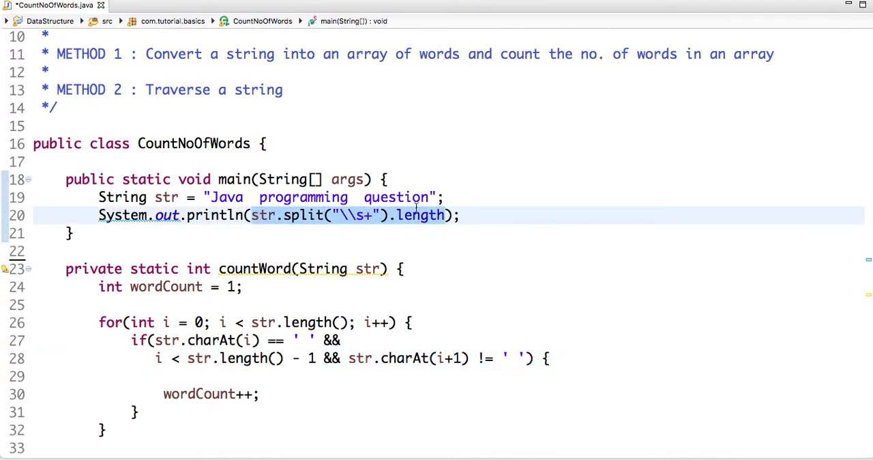
# Step: Change the println argument to countWord(str) and run it as a Java Application
pyautogui.write('co);')
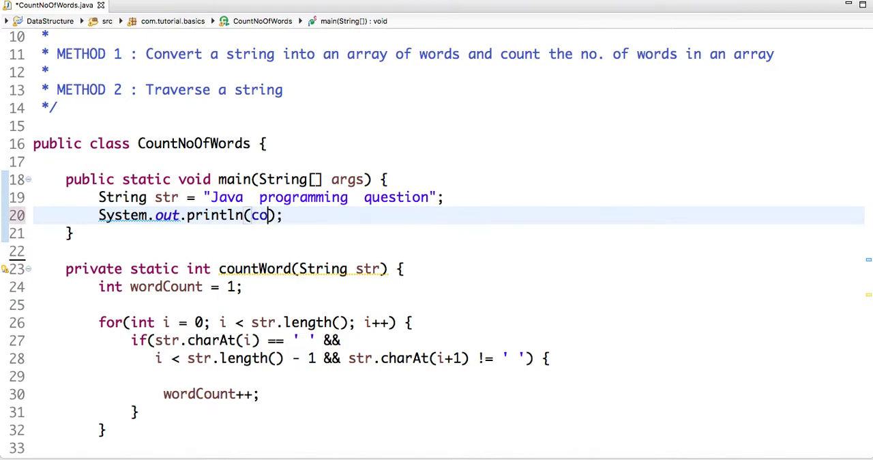
pyautogui.write('unt')
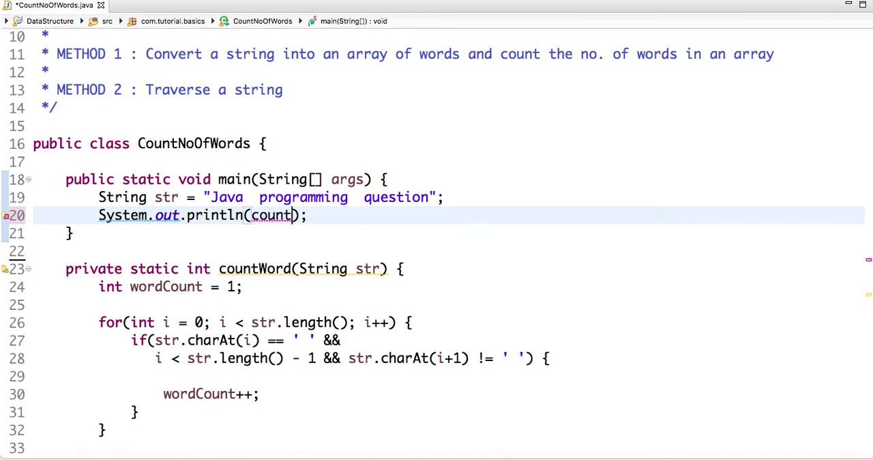
pyautogui.write('Word()')
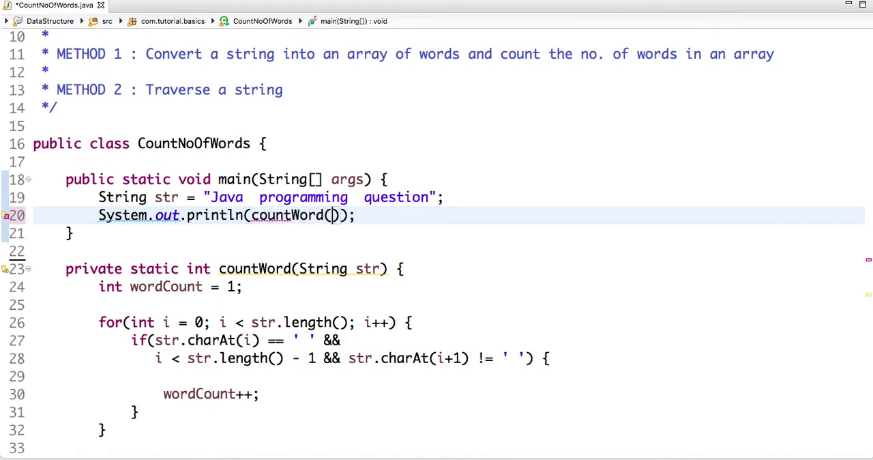
pyautogui.write('str')
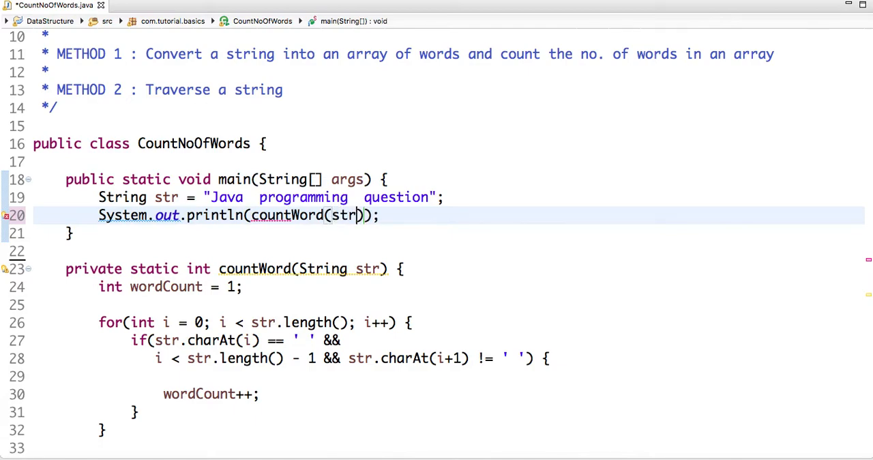
pyautogui.rightClick(341, 215)
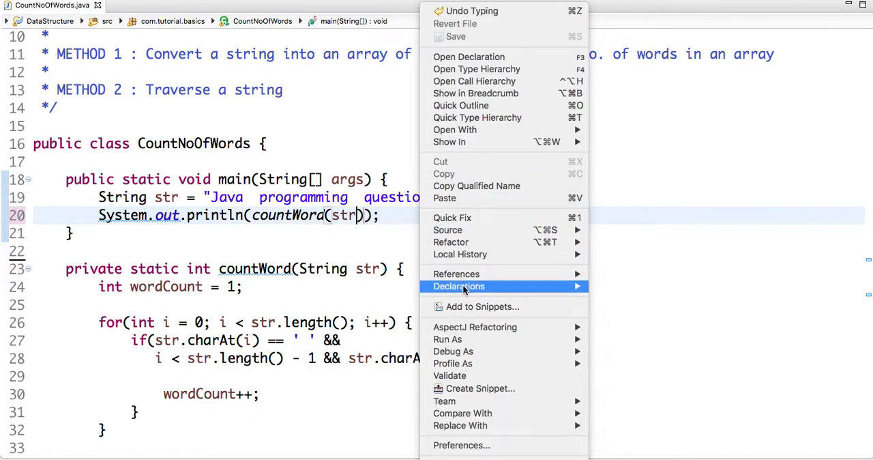
pyautogui.moveTo(453, 294)
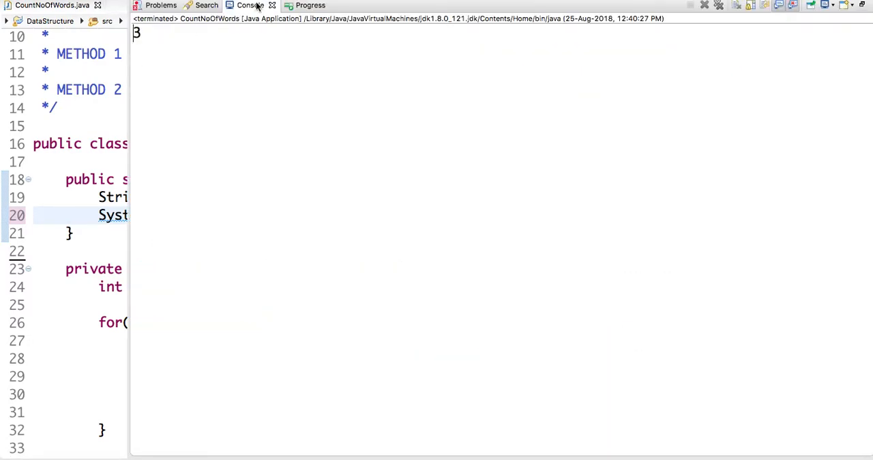
# Step: Minimise the Console view showing 3 and return to the code
pyautogui.click(51, 6)
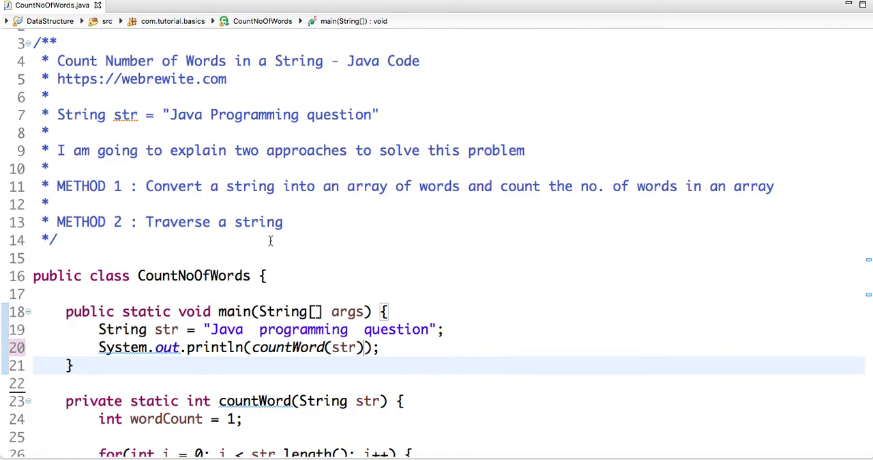
pyautogui.click(72, 365)
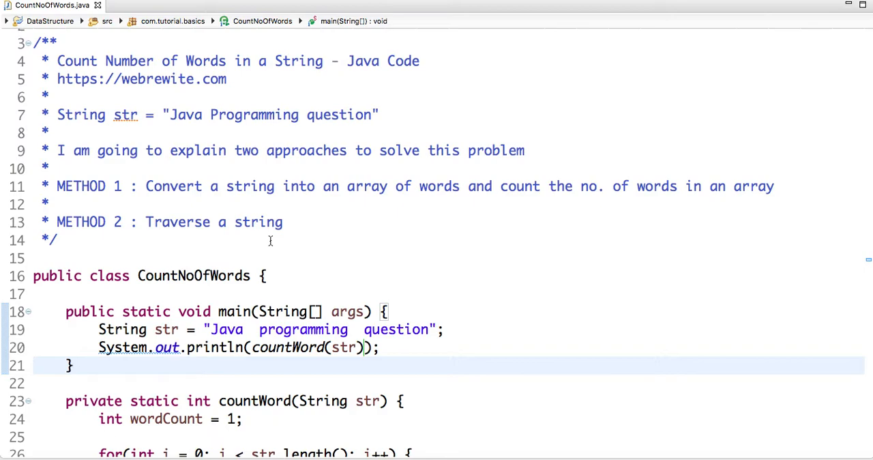
pyautogui.click(72, 364)
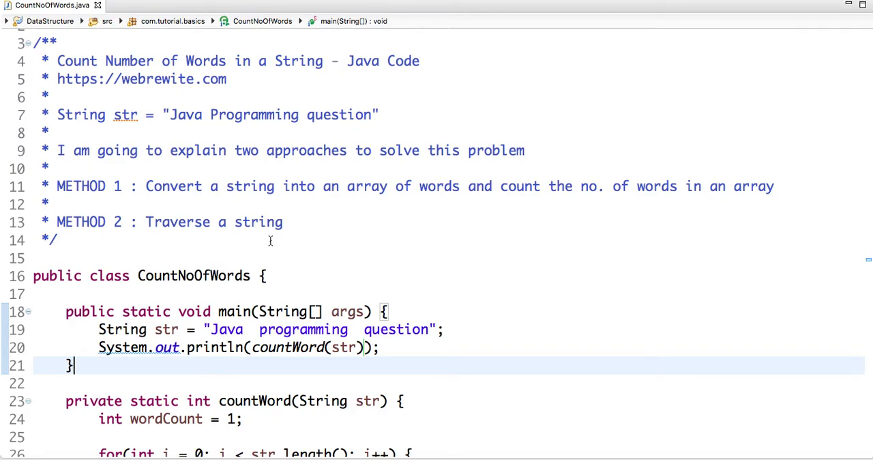